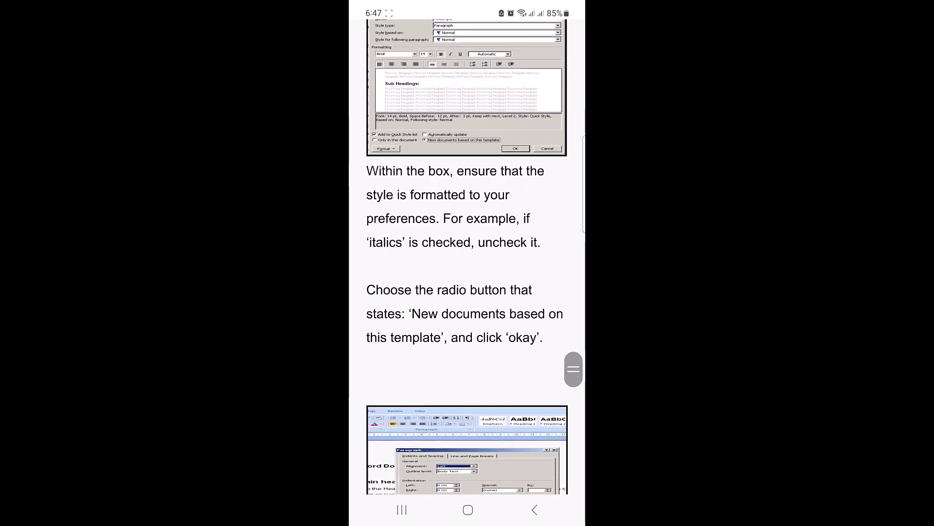
# Launch the installed Microsoft 365 (Office) app from the Play Store results
pyautogui.scroll(-3)
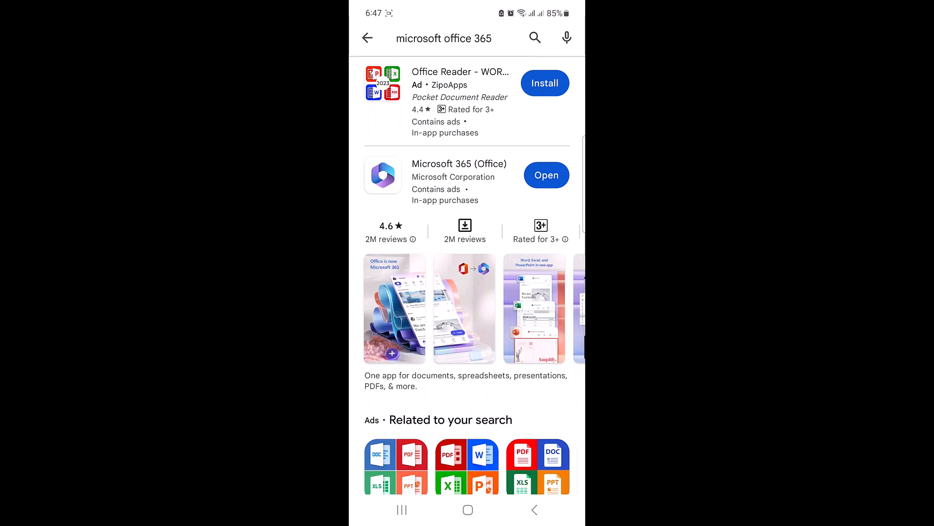
pyautogui.click(545, 175)
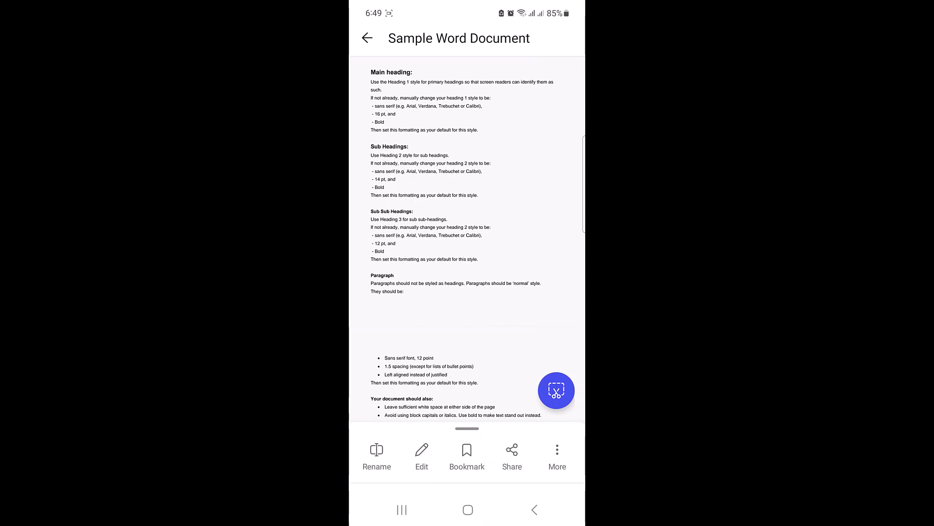
# Save a copy to This device > Download with 'pdf' appended, creating Sample Word Documentpdf
pyautogui.click(557, 456)
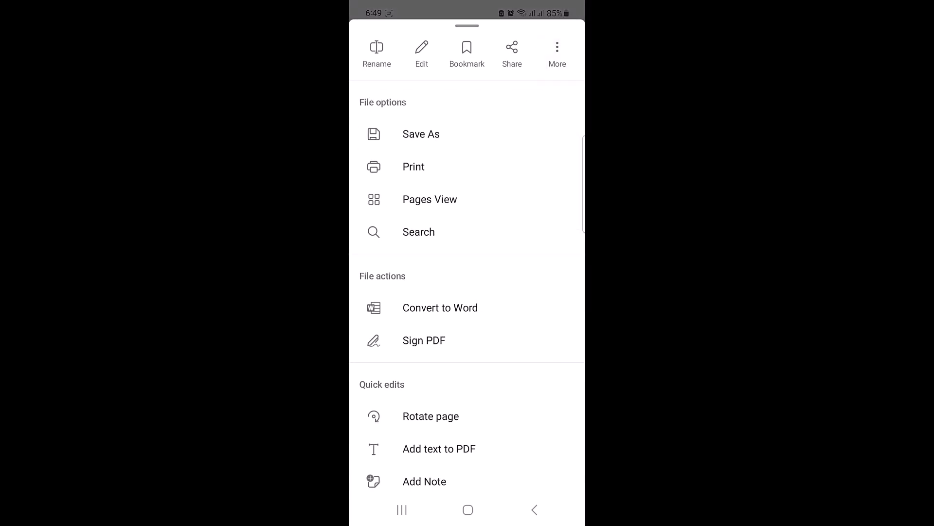
pyautogui.click(420, 134)
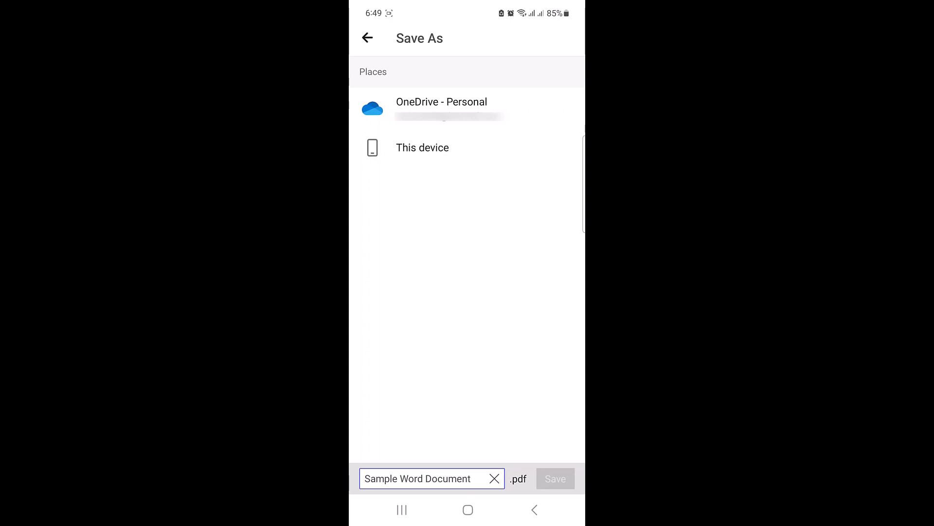
pyautogui.click(422, 147)
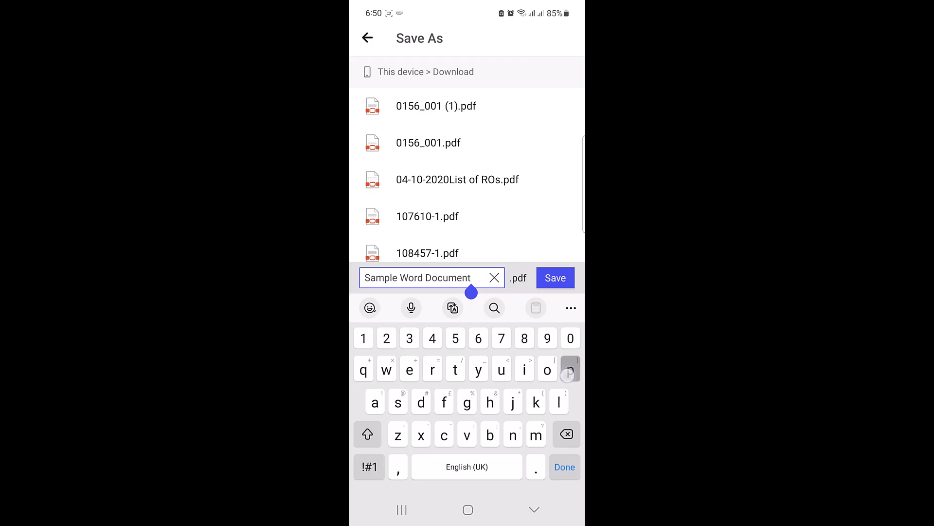
pyautogui.write('pdf')
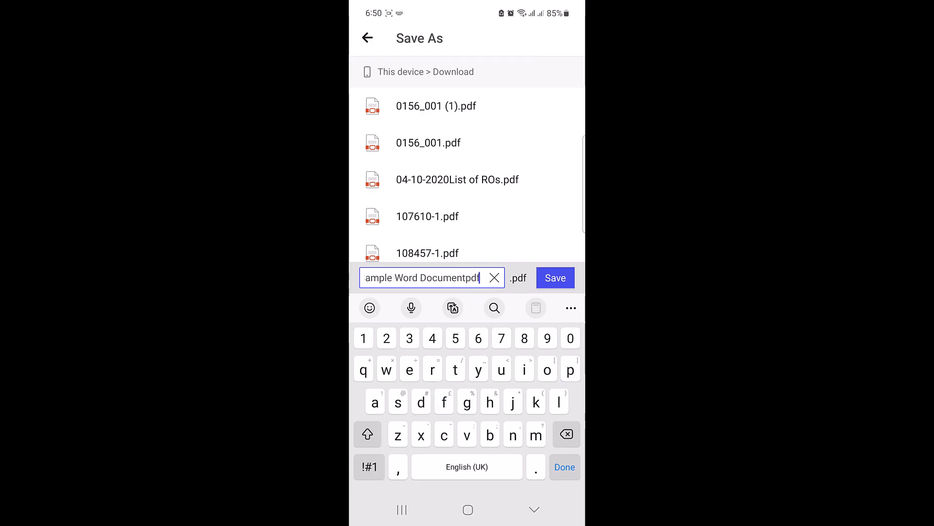
pyautogui.click(554, 278)
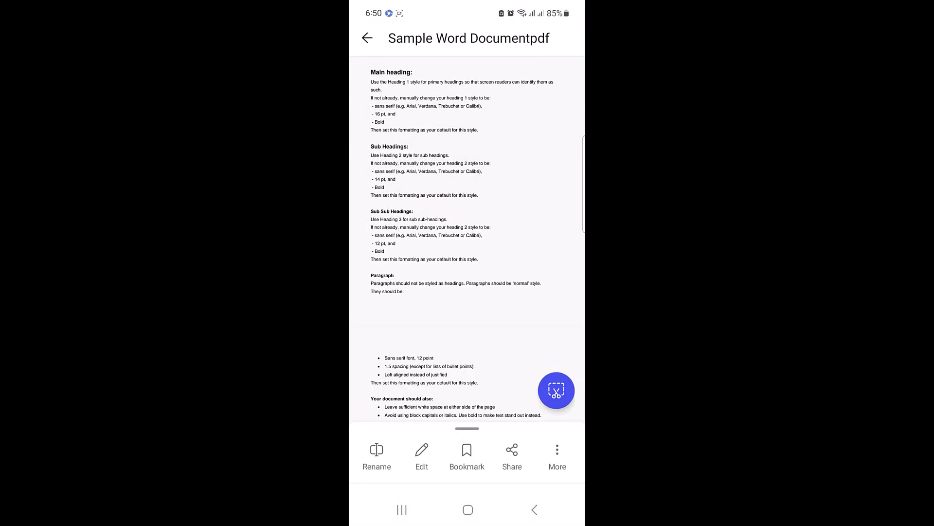